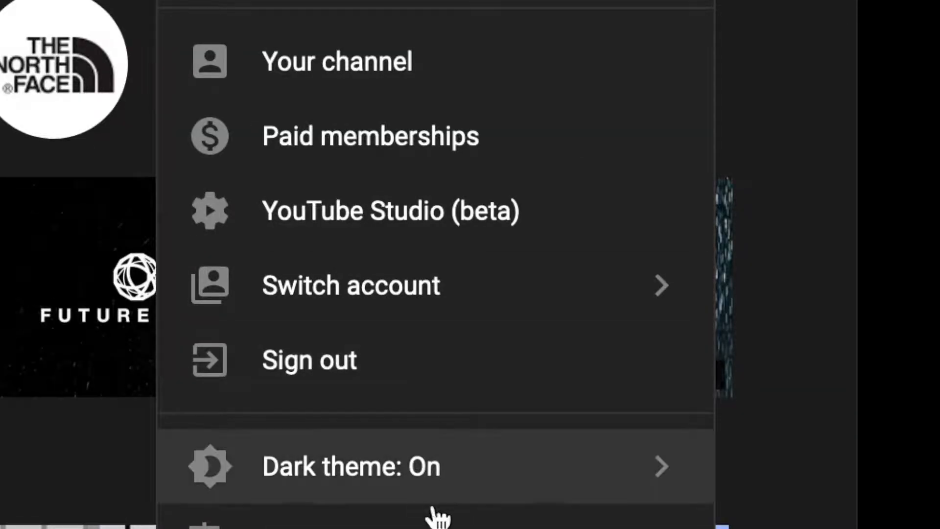
{"action": "mouse_move", "coordinate": [482, 240]}
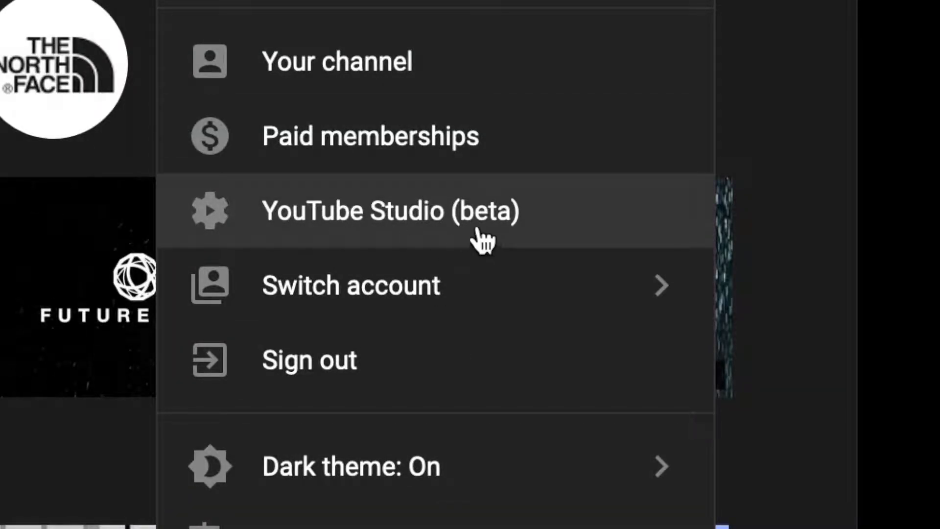
Open YouTube Studio (beta) for the channel from the profile avatar menu.
{"action": "left_click", "coordinate": [390, 211]}
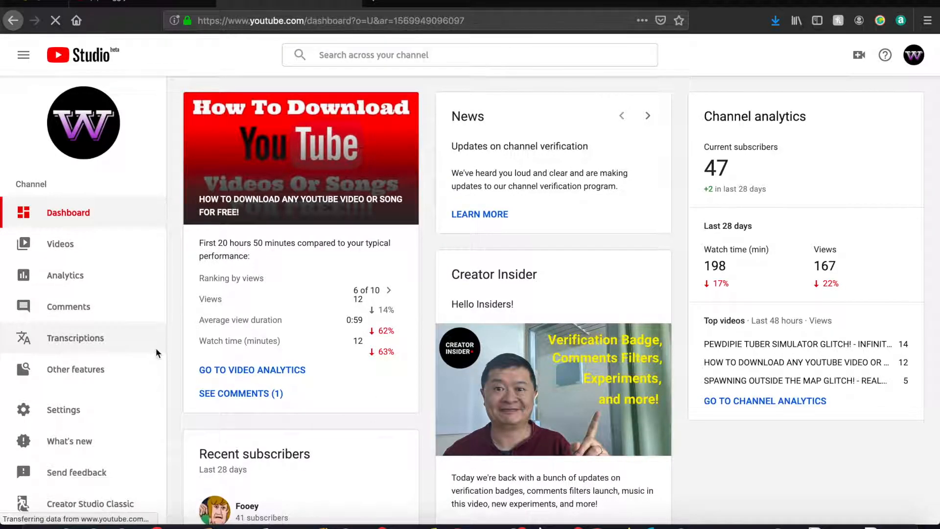
Switch to Creator Studio Classic and expand the Channel section toward the Monetization page.
{"action": "left_click", "coordinate": [90, 504]}
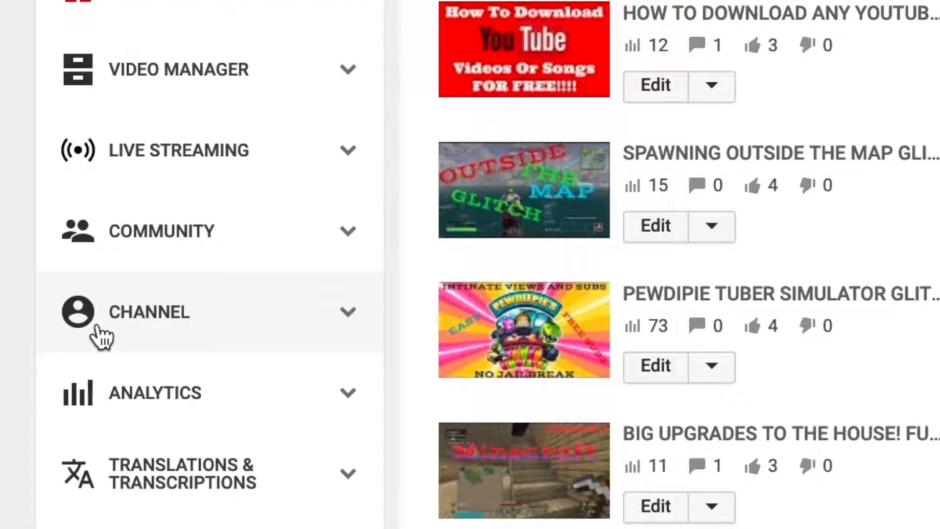
{"action": "left_click", "coordinate": [147, 312]}
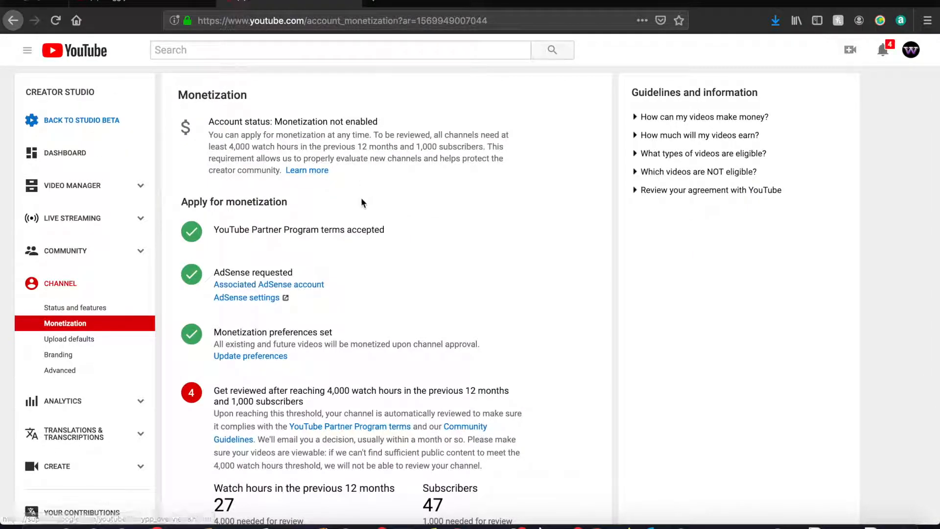
{"action": "scroll", "scroll_direction": "down", "scroll_amount": 3}
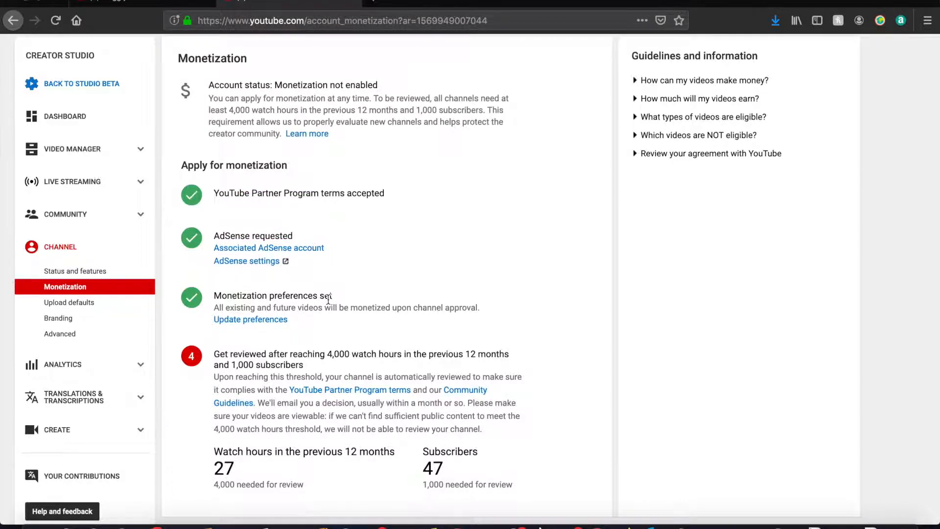
{"action": "scroll", "scroll_direction": "down", "scroll_amount": 3}
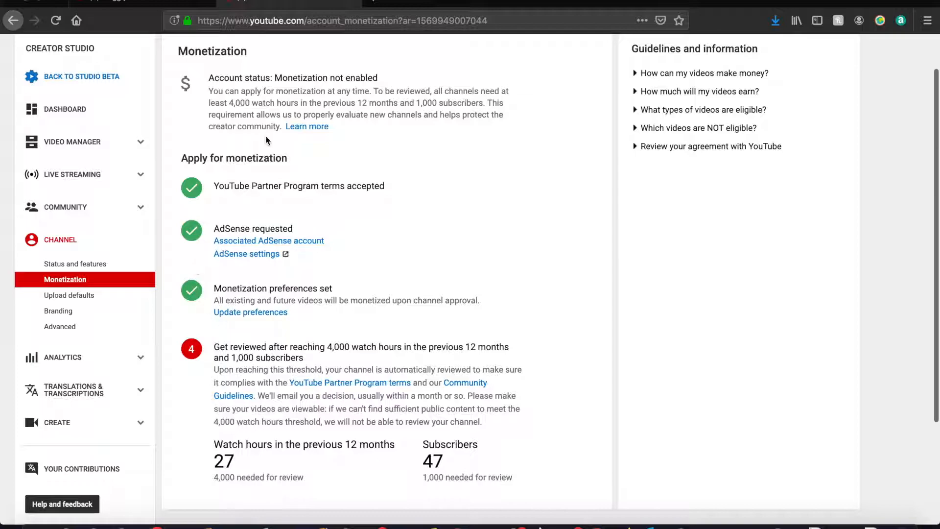
{"action": "scroll", "scroll_direction": "down", "scroll_amount": 3}
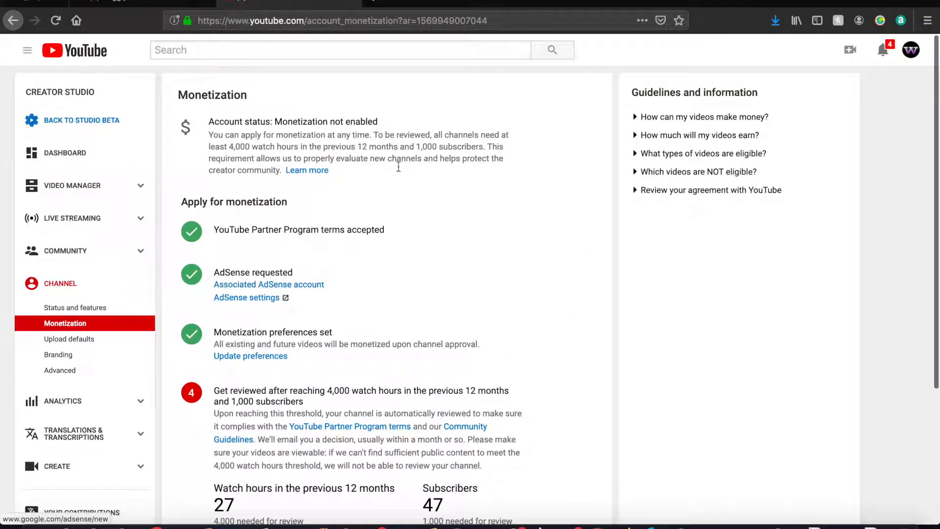
{"action": "scroll", "scroll_direction": "down", "scroll_amount": 3}
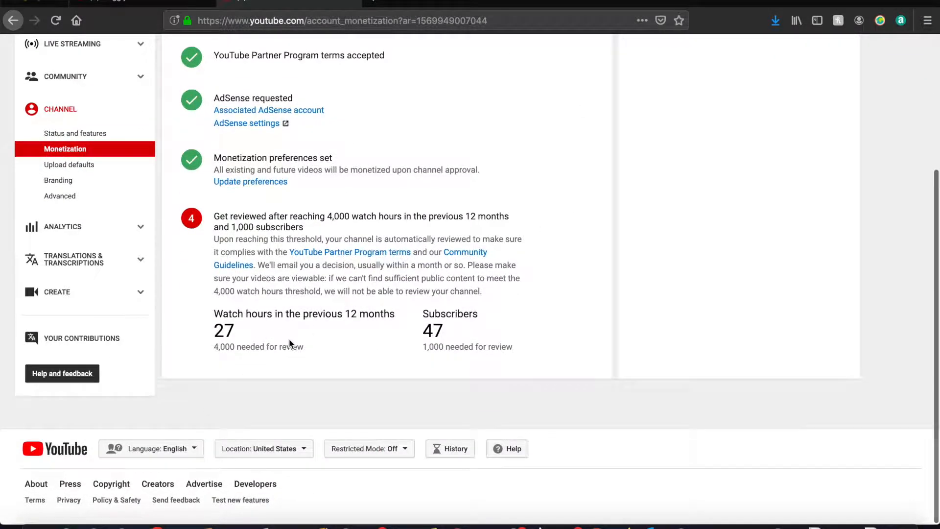